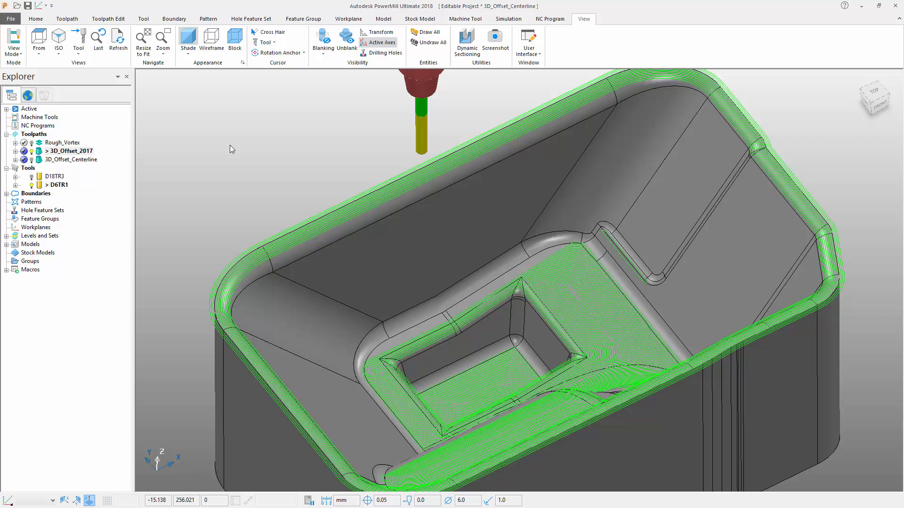
Zoom into the inner pocket corner of the 3D_Offset_2017 toolpath to see its passes.
{"action": "scroll", "scroll_direction": "up", "scroll_amount": 3}
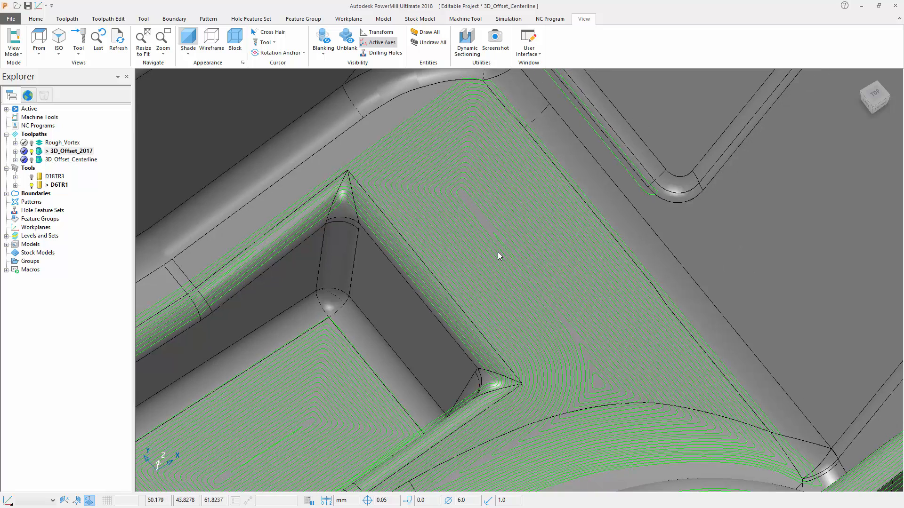
{"action": "mouse_move", "coordinate": [701, 329]}
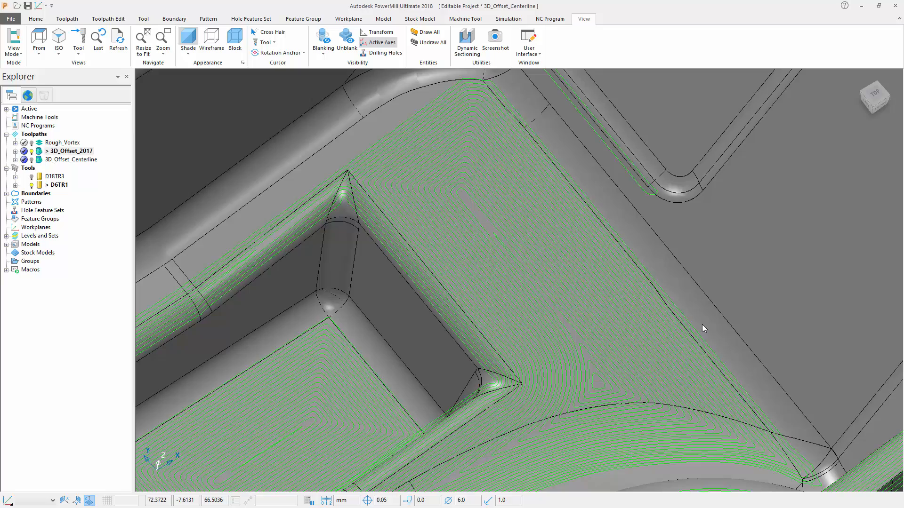
Fit the whole tub in view and activate the 3D_Offset_Centerline toolpath from the Explorer.
{"action": "left_click", "coordinate": [143, 42]}
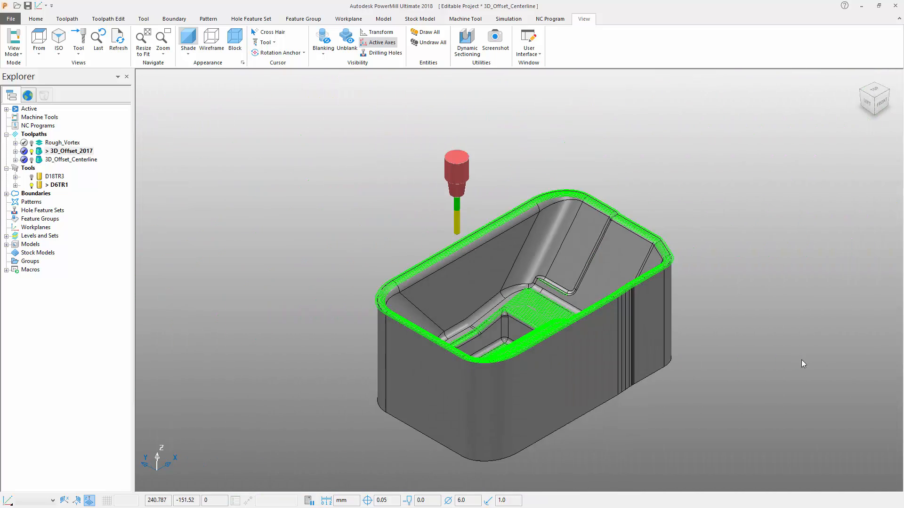
{"action": "mouse_move", "coordinate": [702, 368]}
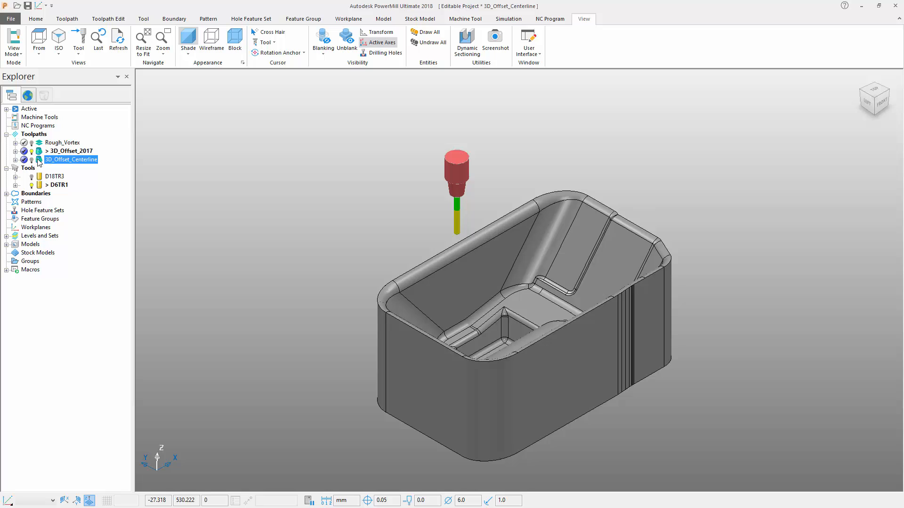
{"action": "right_click", "coordinate": [73, 159]}
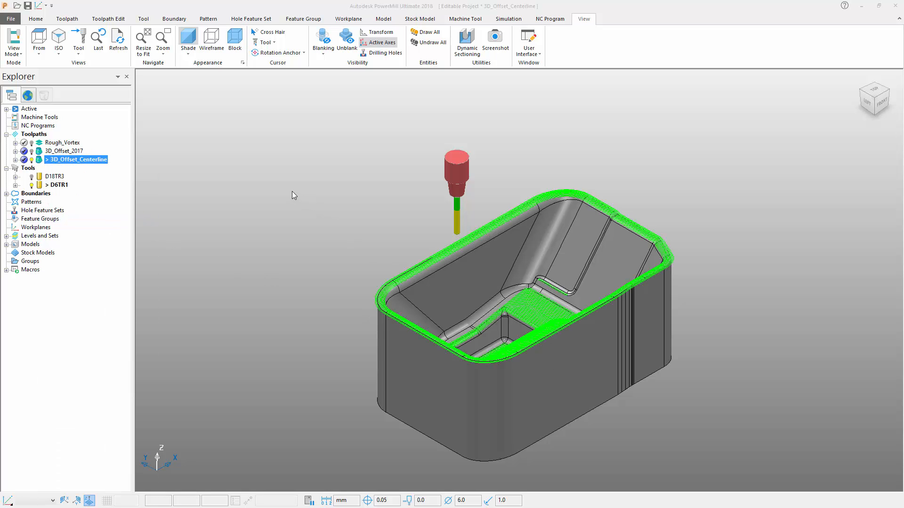
Show the 3D Offset Finishing settings: Outside In, Centreline, Smoothing, tolerance 0.05, stepover 0.8.
{"action": "double_click", "coordinate": [79, 160]}
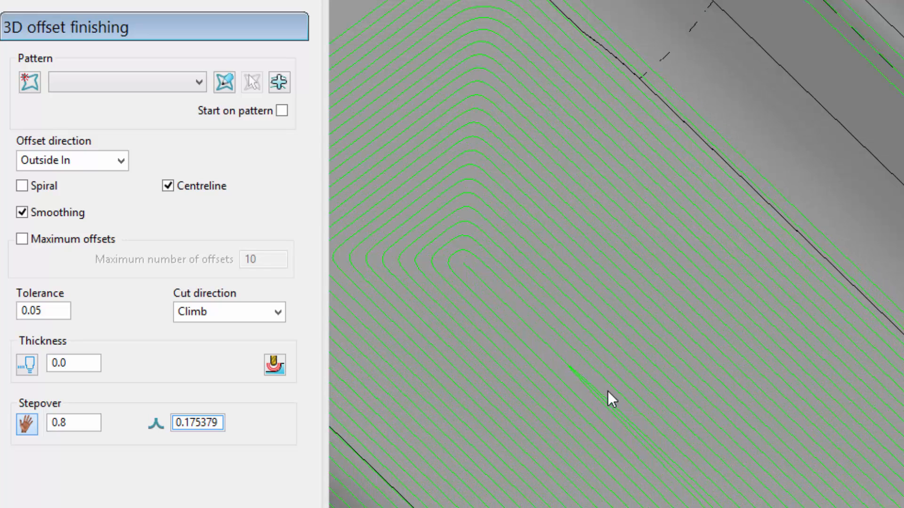
{"action": "mouse_move", "coordinate": [670, 450]}
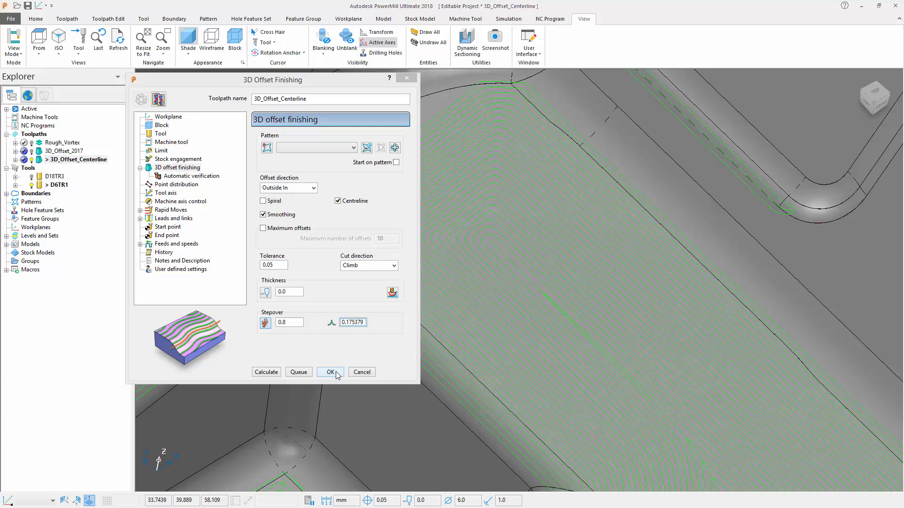
Dismiss the settings with OK, fit the tub in view and switch ViewMill simulation on.
{"action": "left_click", "coordinate": [329, 372]}
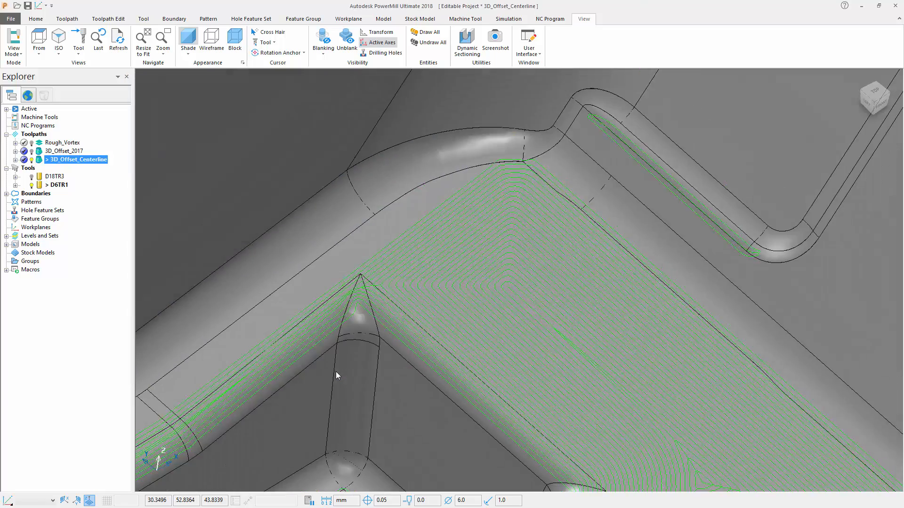
{"action": "left_click", "coordinate": [143, 42]}
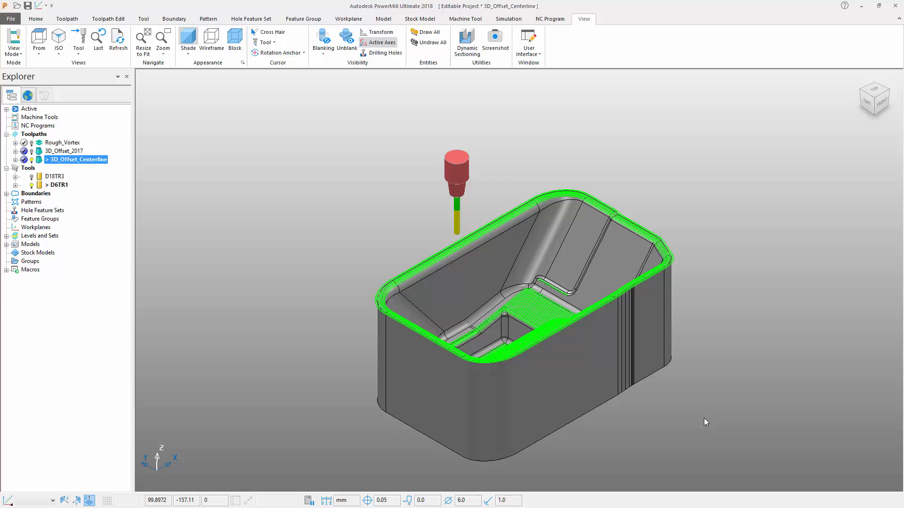
{"action": "left_click", "coordinate": [507, 19]}
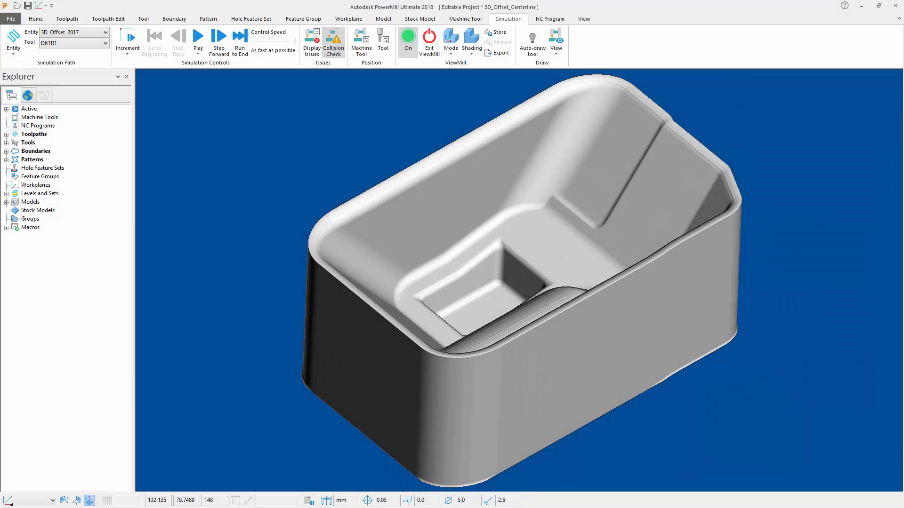